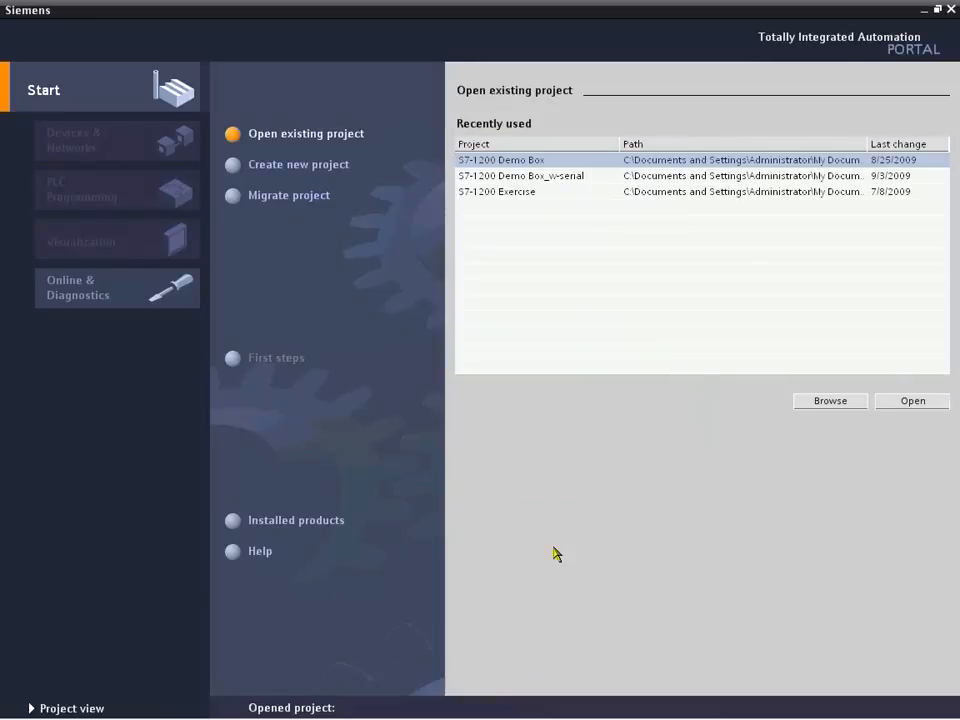
{"action": "mouse_move", "coordinate": [612, 492]}
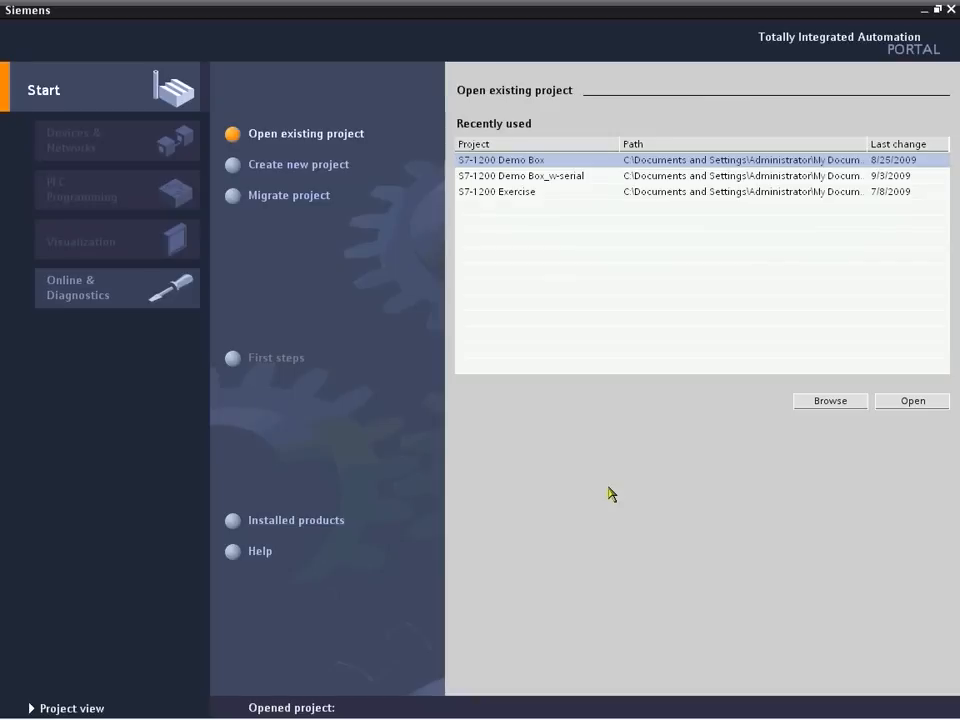
{"action": "mouse_move", "coordinate": [396, 236]}
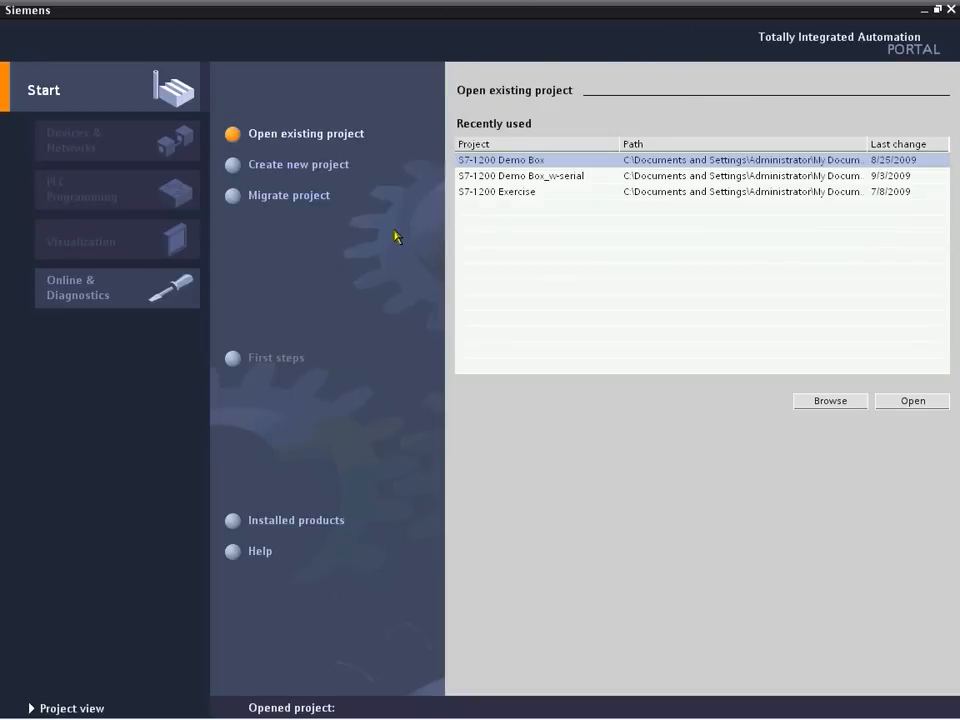
{"action": "mouse_move", "coordinate": [544, 424]}
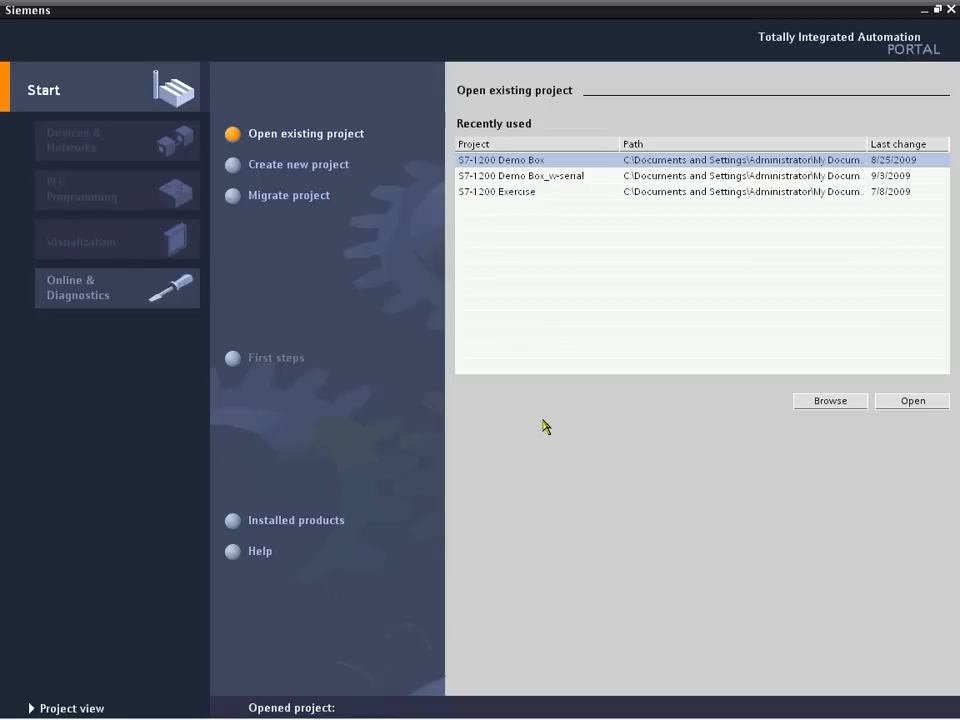
{"action": "mouse_move", "coordinate": [164, 330]}
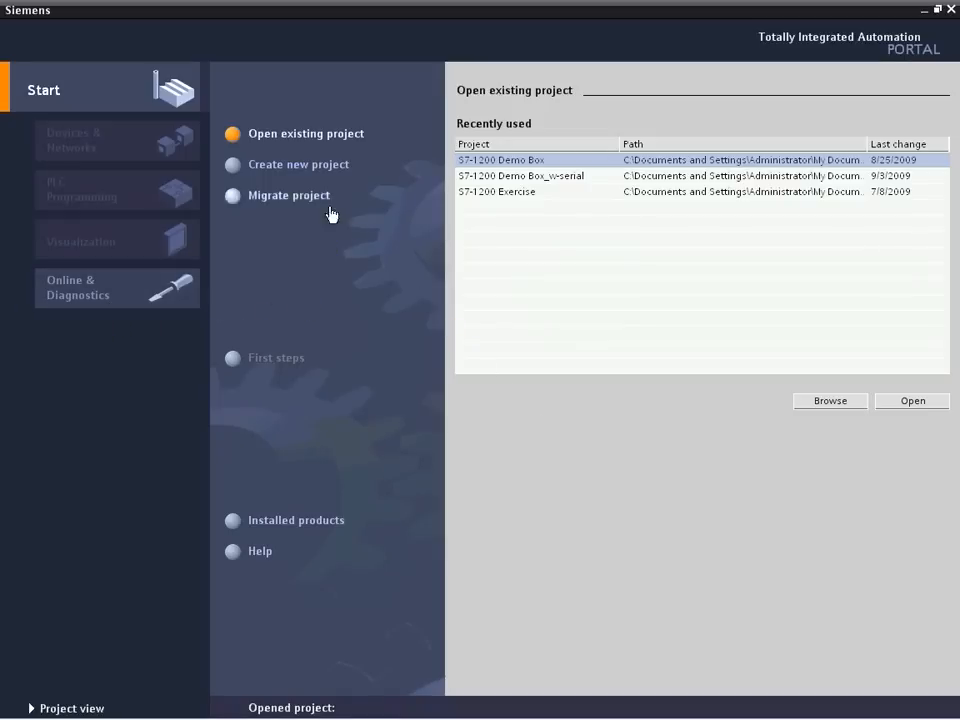
Create a new project keeping the default name Project1 and default path.
{"action": "left_click", "coordinate": [296, 164]}
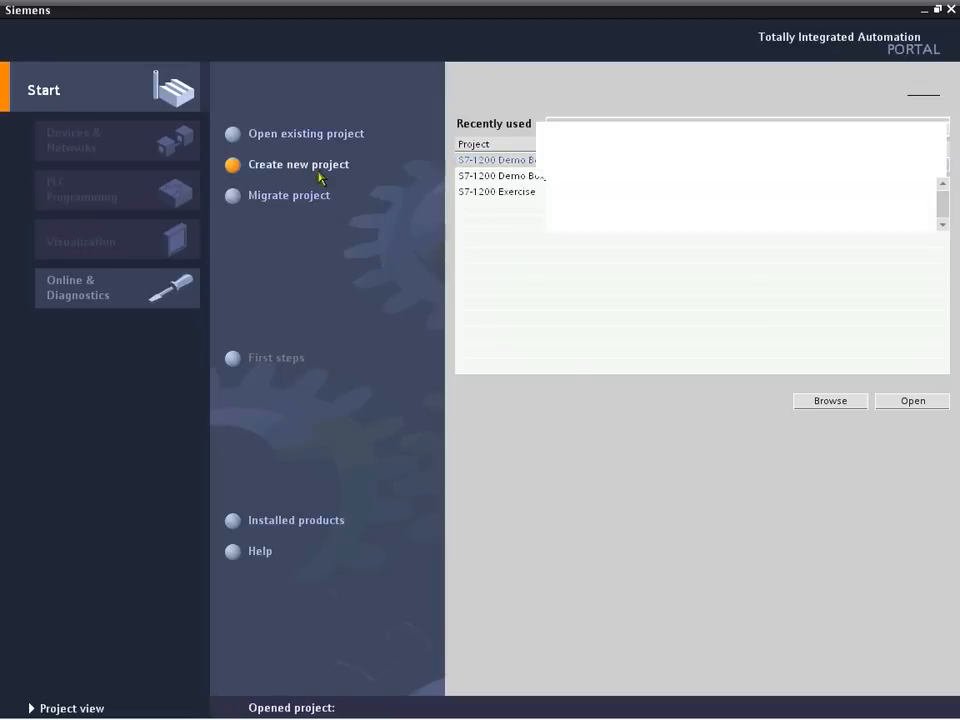
{"action": "left_click", "coordinate": [296, 164]}
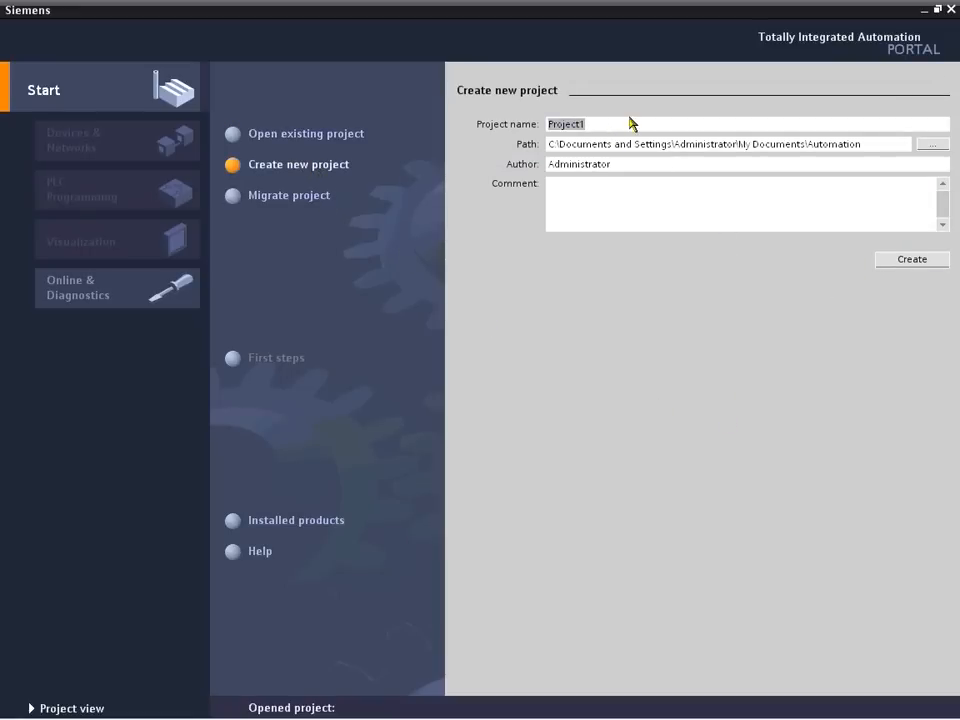
{"action": "left_click", "coordinate": [912, 260]}
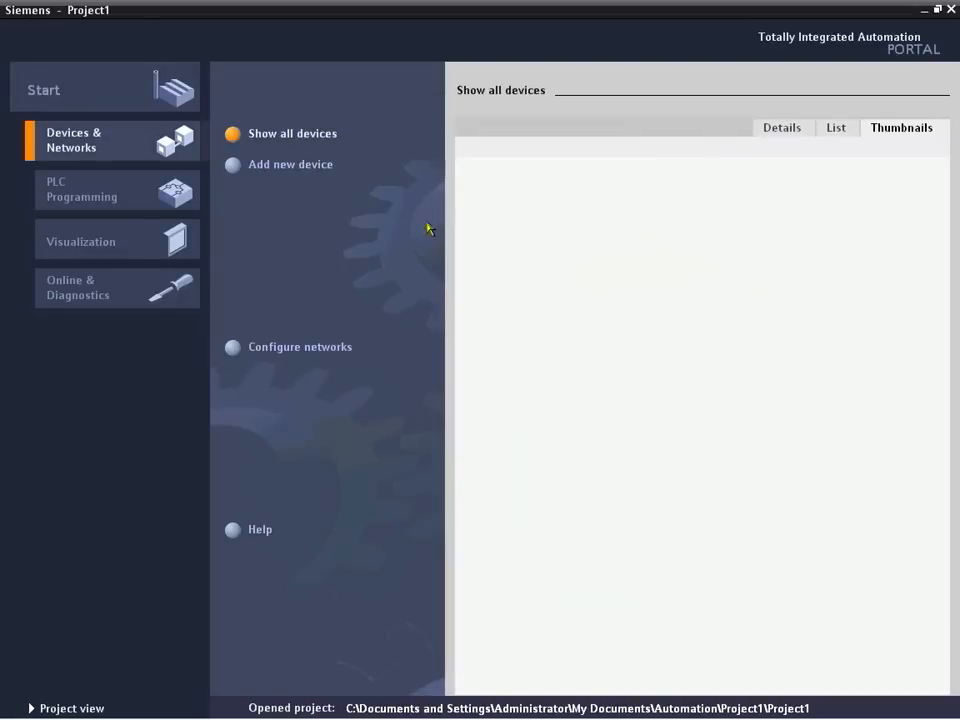
Add an Unspecific CPU 1200 (6ES7 2XX-XXXX-XXXX) to the project as PLC_1.
{"action": "left_click", "coordinate": [288, 164]}
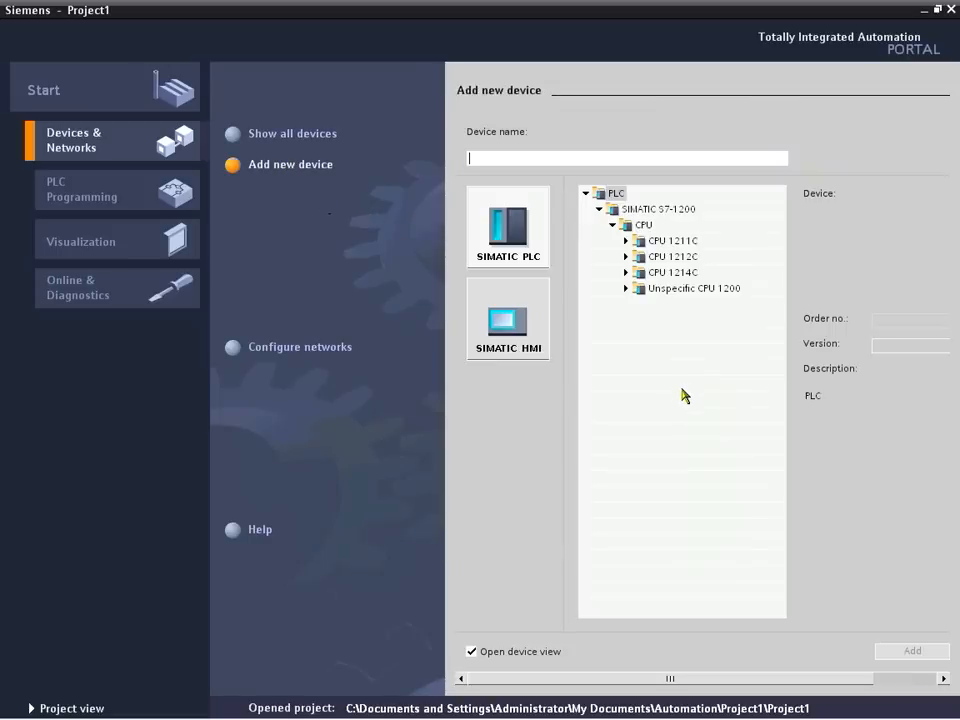
{"action": "mouse_move", "coordinate": [560, 330]}
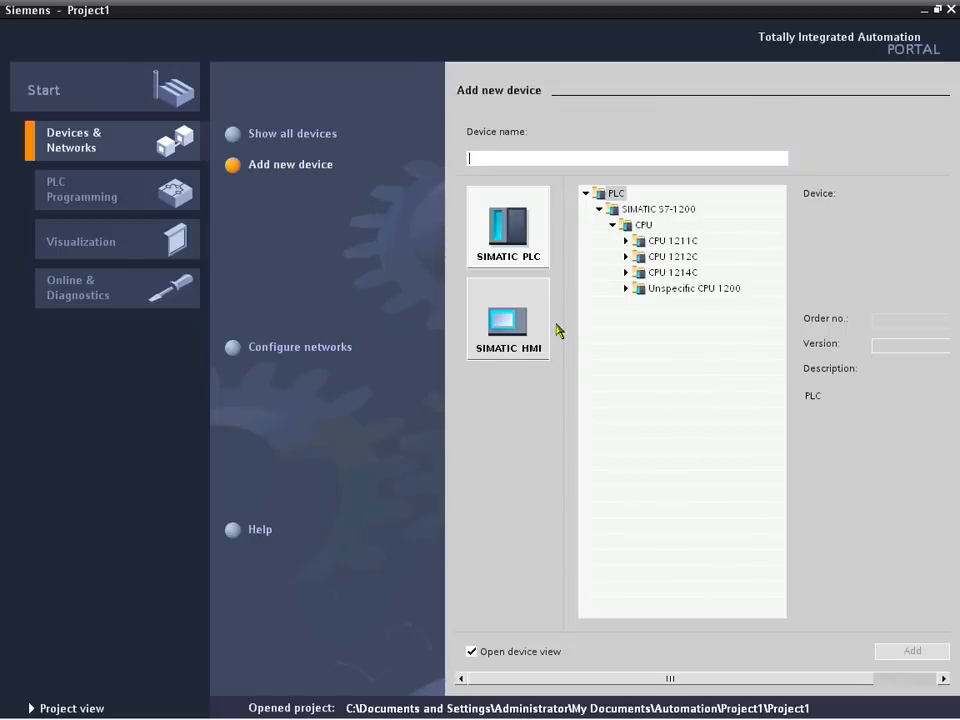
{"action": "mouse_move", "coordinate": [530, 402]}
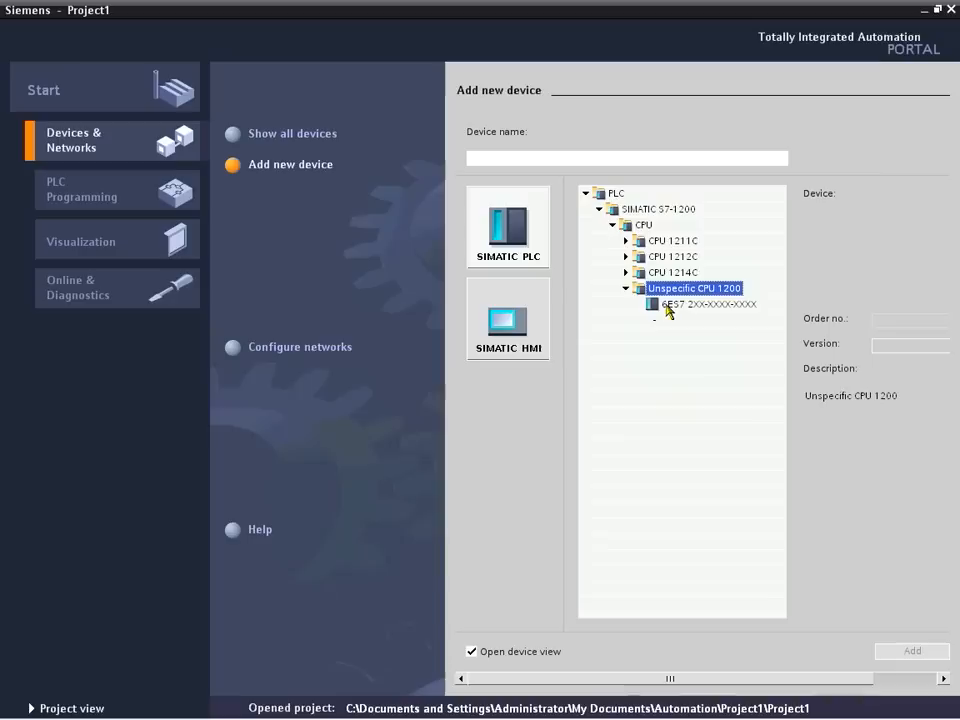
{"action": "left_click", "coordinate": [704, 304]}
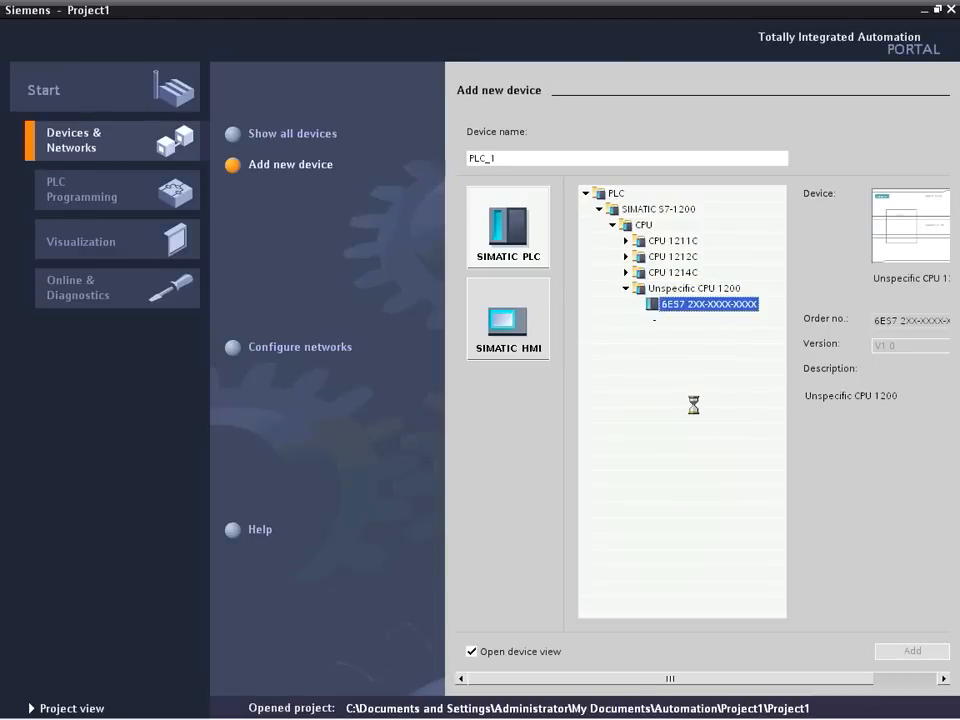
{"action": "left_click", "coordinate": [908, 650]}
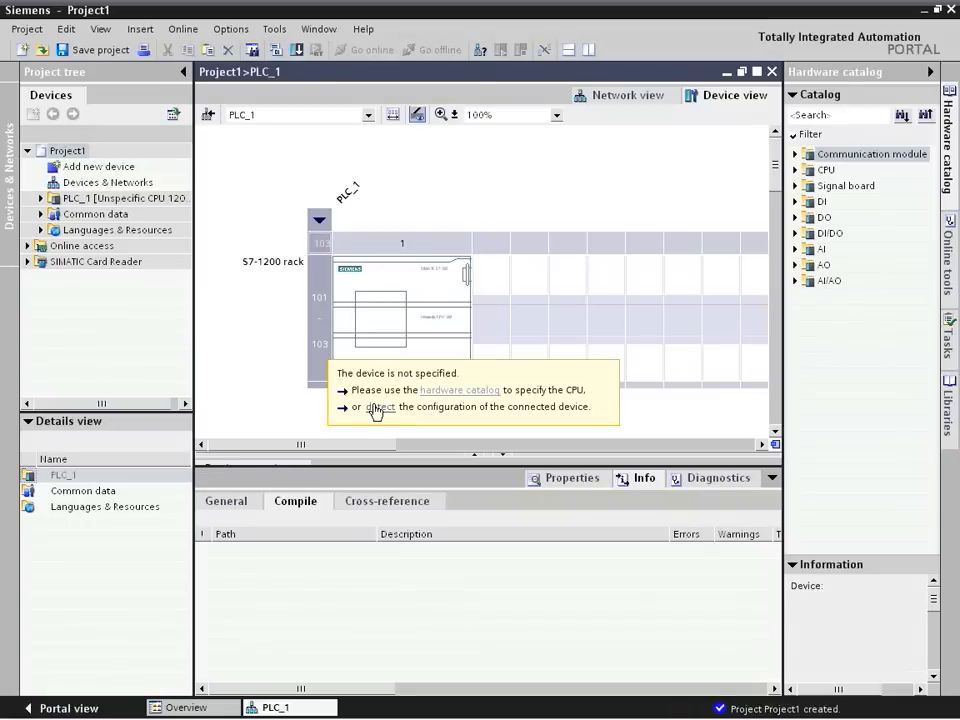
Detect the connected PLC on the subnet and load its CPU 1214C DC/DC/DC configuration into PLC_1.
{"action": "left_click", "coordinate": [380, 408]}
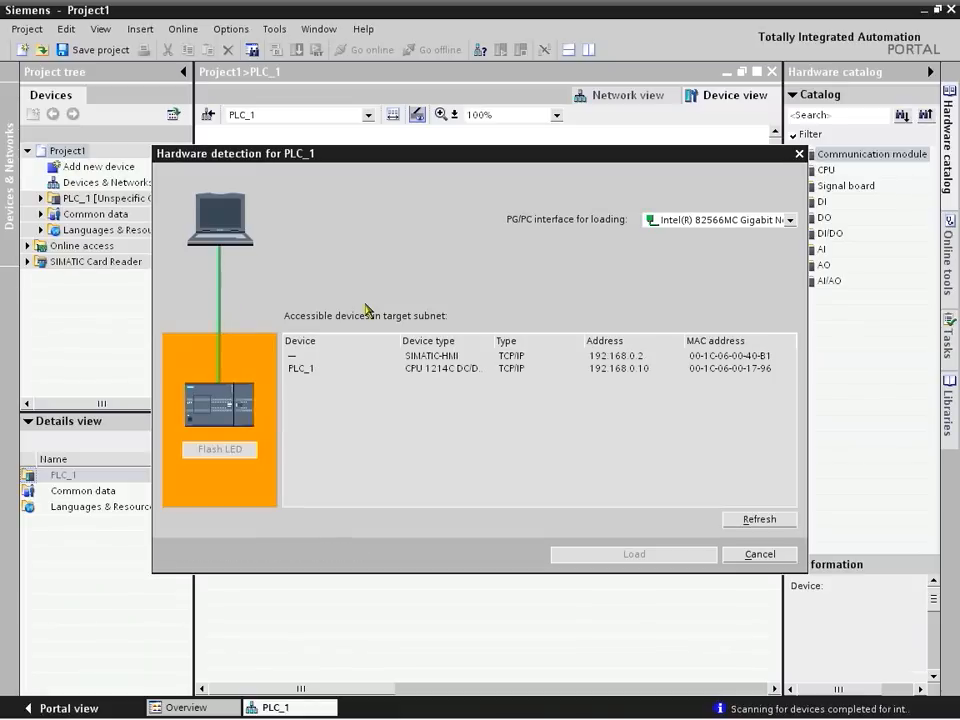
{"action": "mouse_move", "coordinate": [312, 376]}
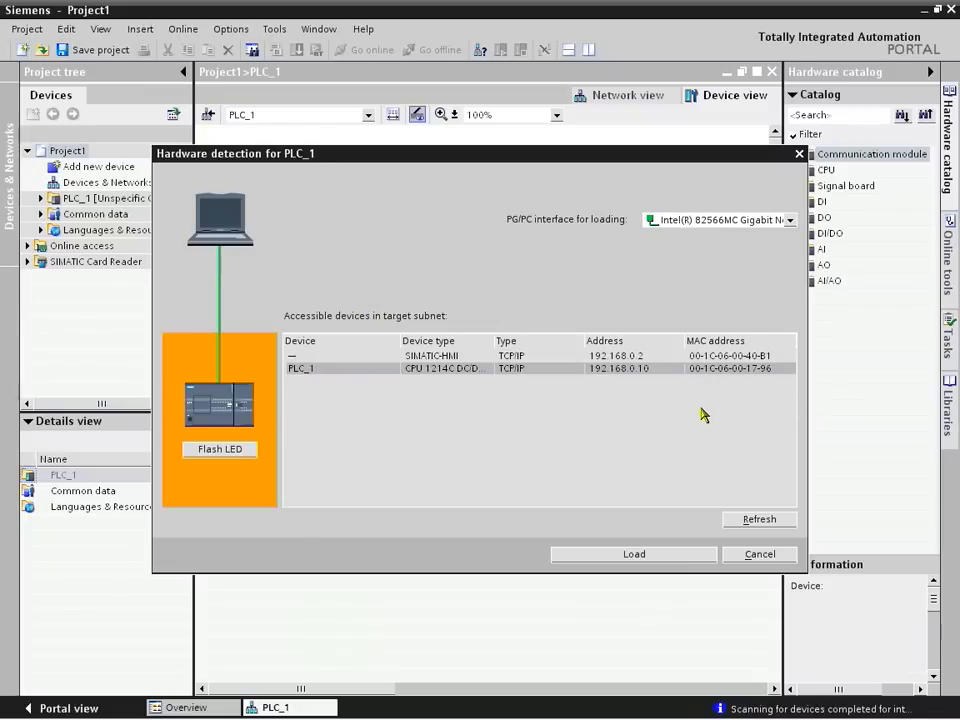
{"action": "mouse_move", "coordinate": [556, 380]}
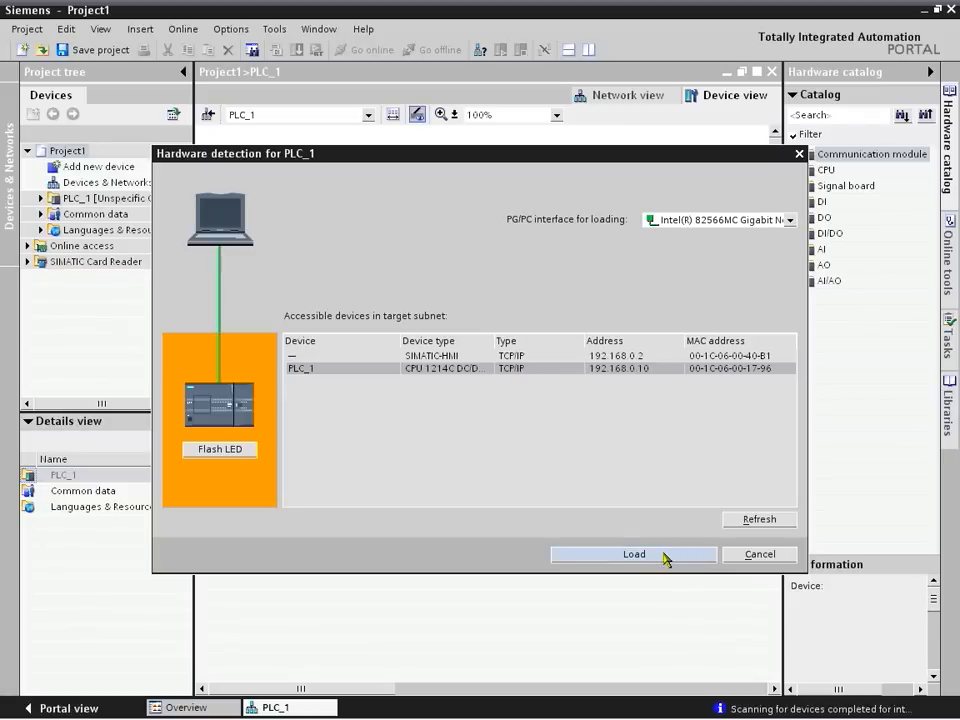
{"action": "left_click", "coordinate": [634, 554]}
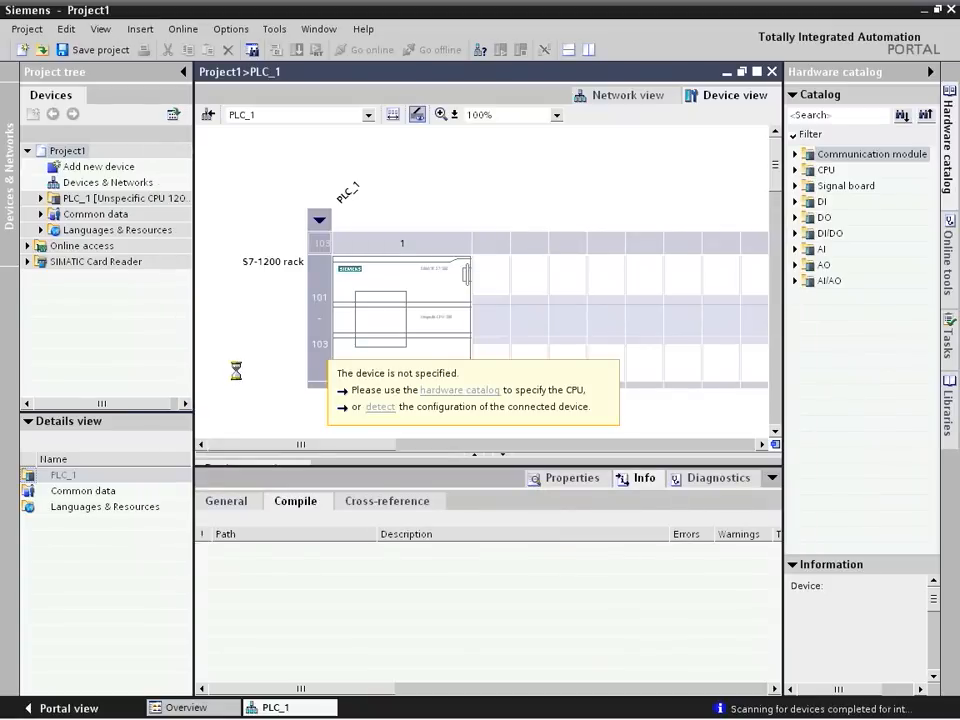
{"action": "mouse_move", "coordinate": [252, 372]}
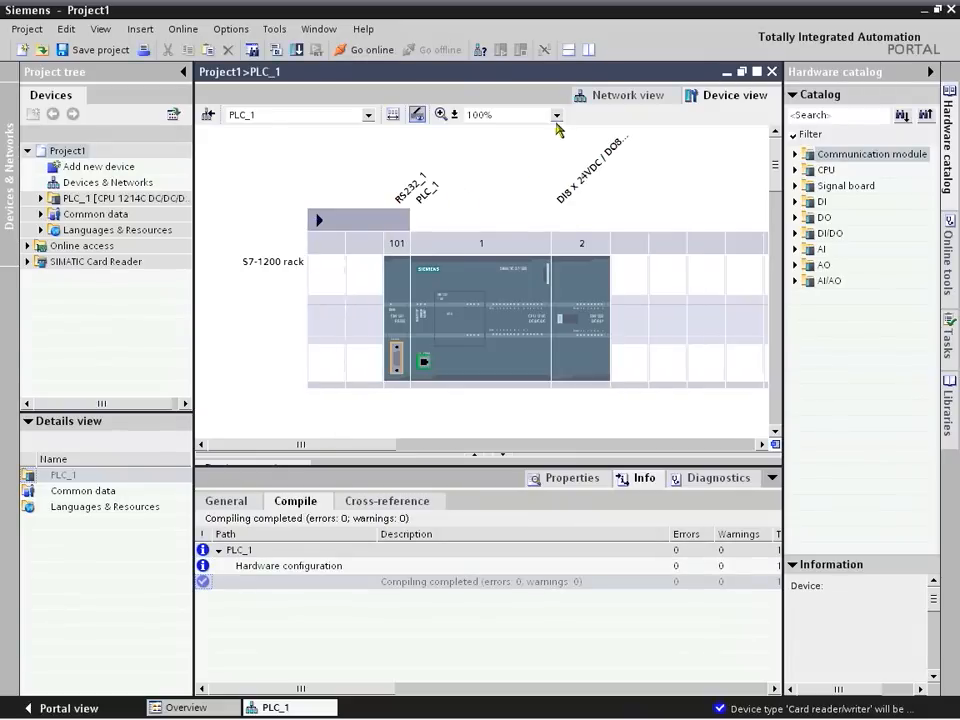
Inspect the PROFINET Ethernet address settings, then show the RS232 module's port configuration properties.
{"action": "left_click", "coordinate": [440, 114]}
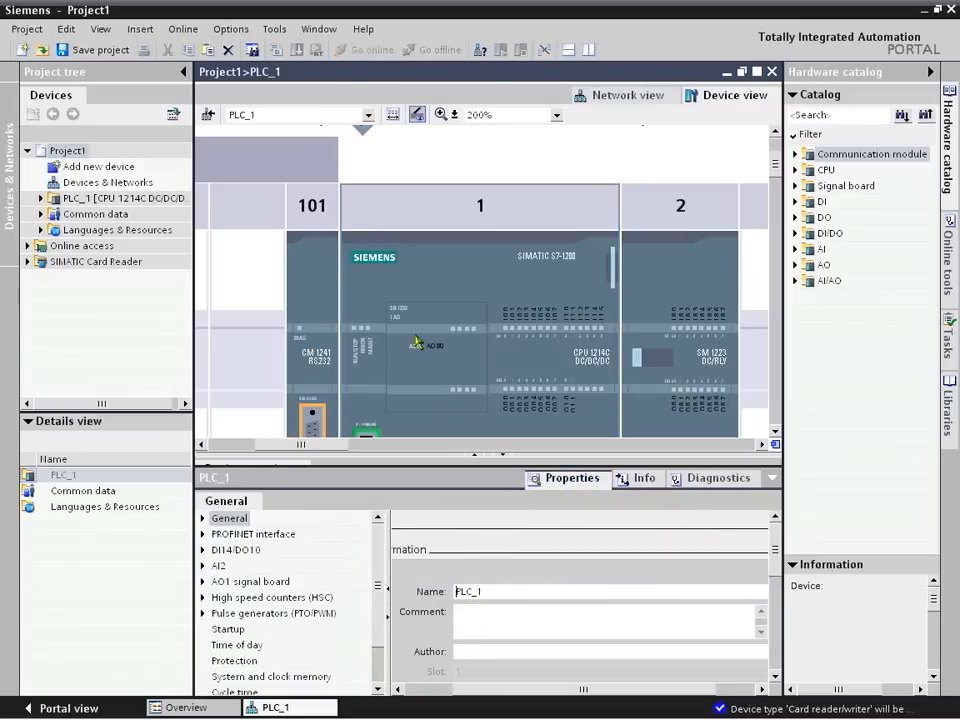
{"action": "mouse_move", "coordinate": [284, 568]}
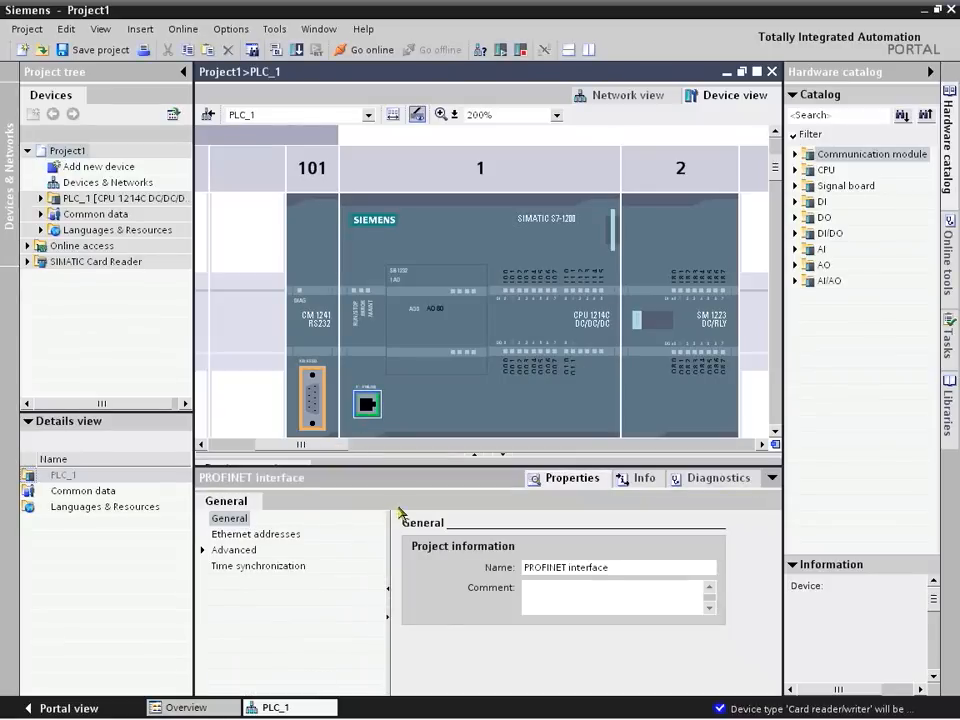
{"action": "left_click", "coordinate": [256, 532]}
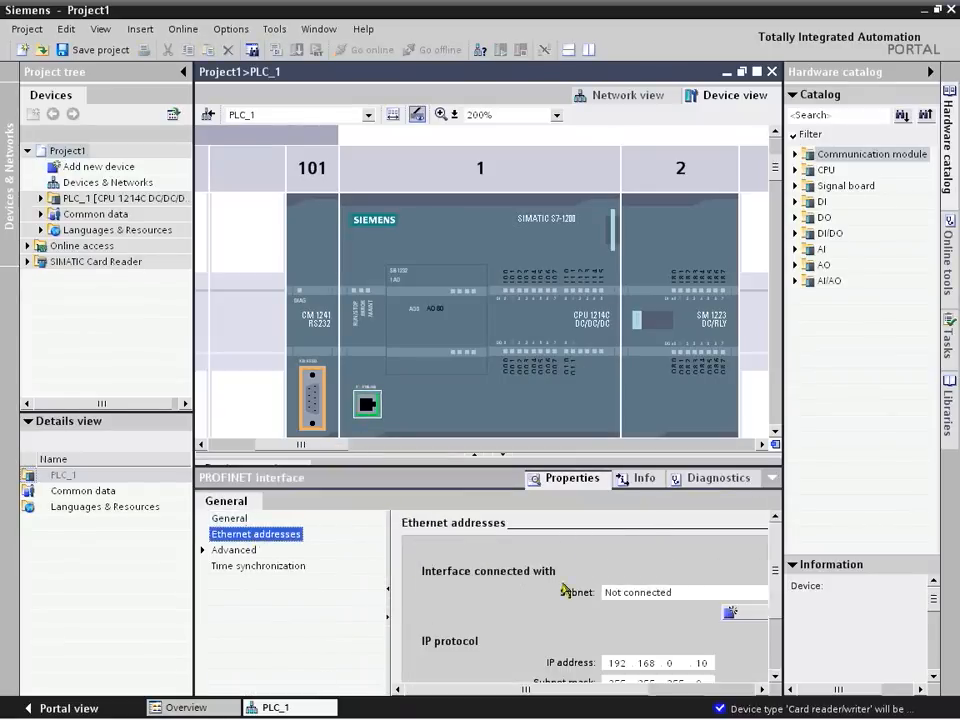
{"action": "scroll", "scroll_direction": "down", "scroll_amount": 3}
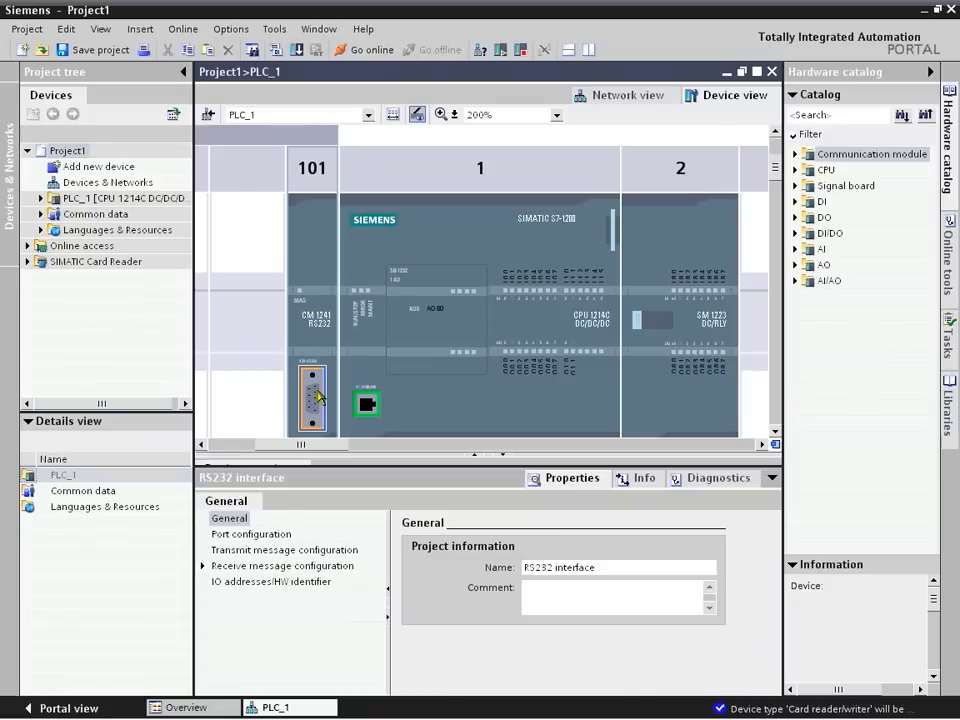
{"action": "left_click", "coordinate": [252, 534]}
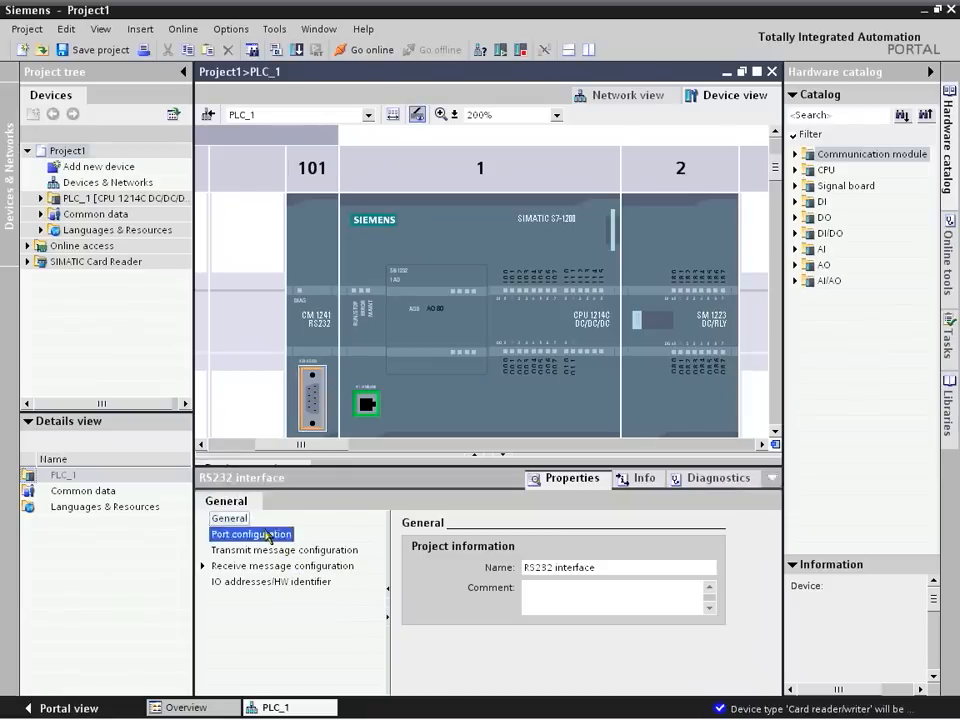
{"action": "left_click", "coordinate": [252, 532]}
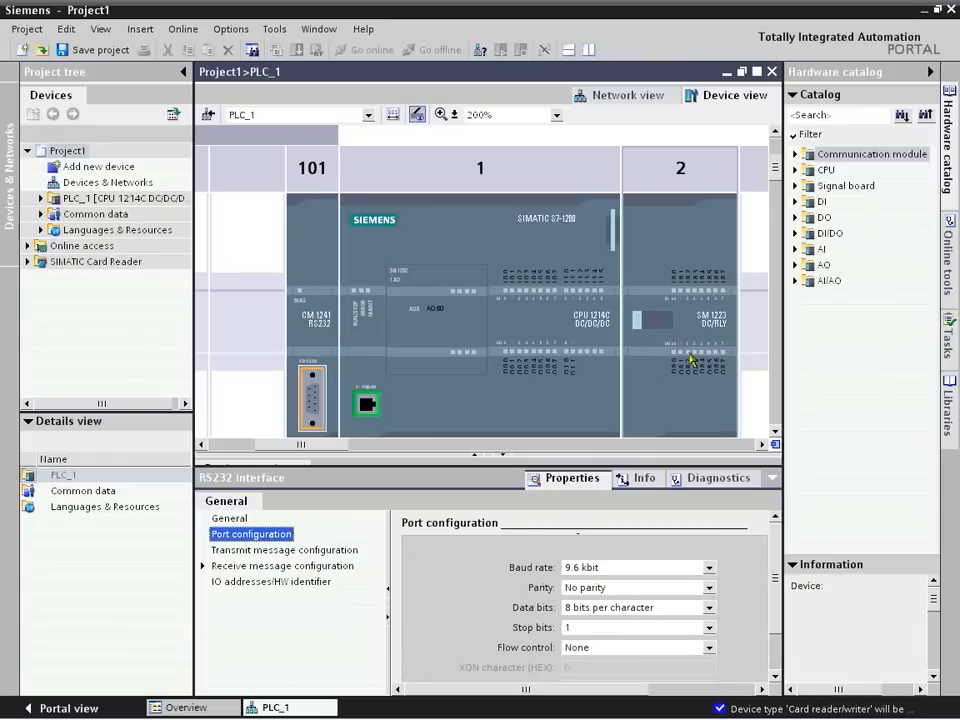
{"action": "mouse_move", "coordinate": [450, 576]}
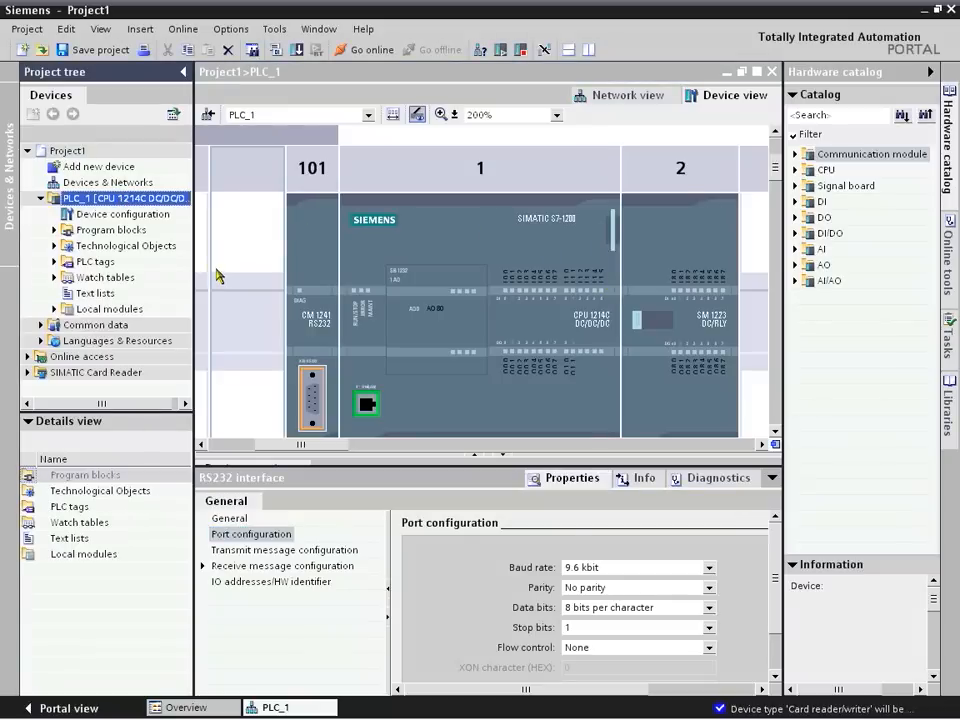
Open Main [OB1] from Program blocks and place the contacts and coil on Network 1.
{"action": "left_click", "coordinate": [56, 230]}
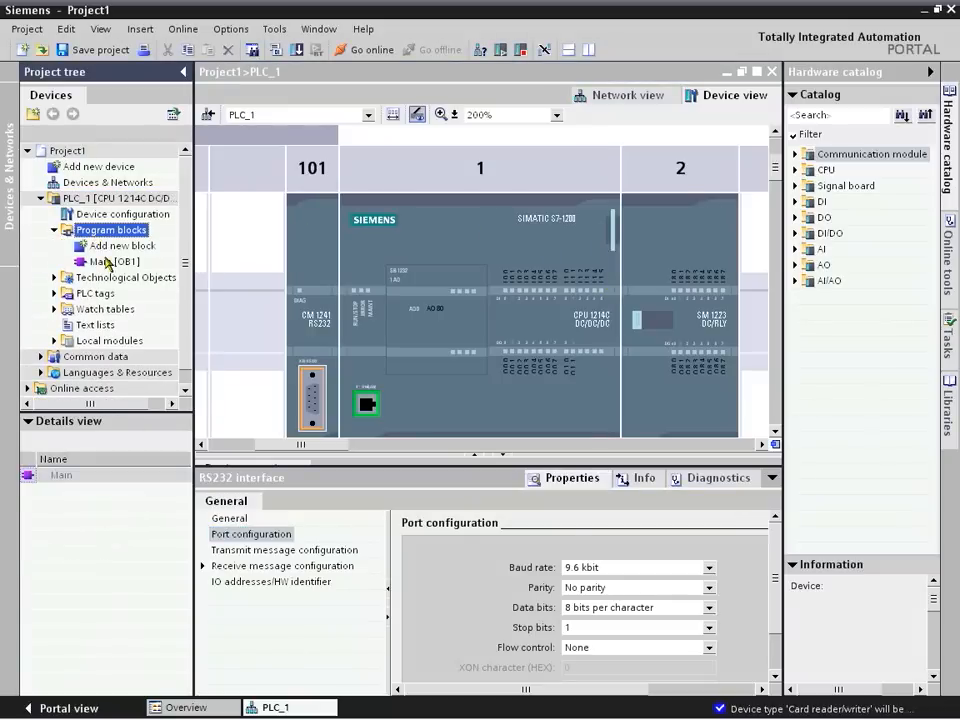
{"action": "double_click", "coordinate": [104, 260]}
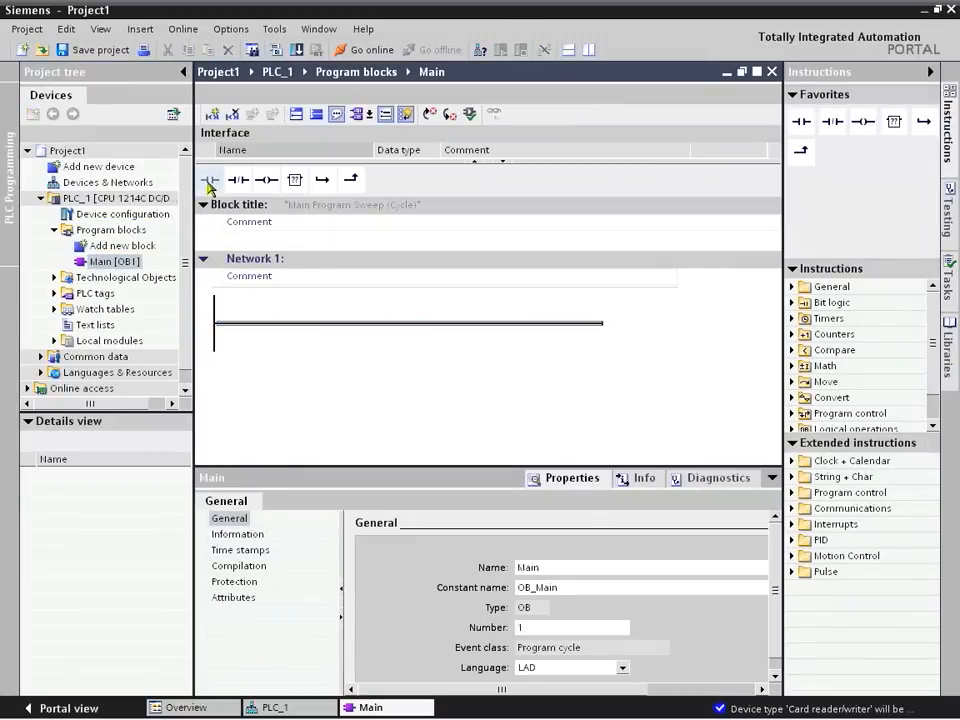
{"action": "left_click", "coordinate": [210, 180]}
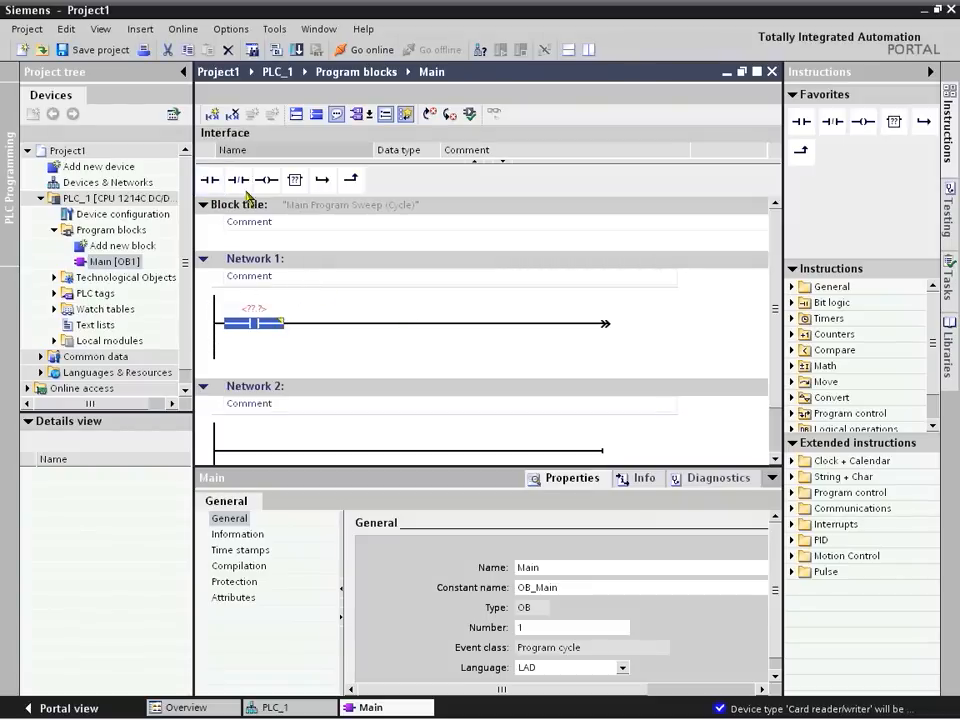
{"action": "left_click", "coordinate": [240, 180]}
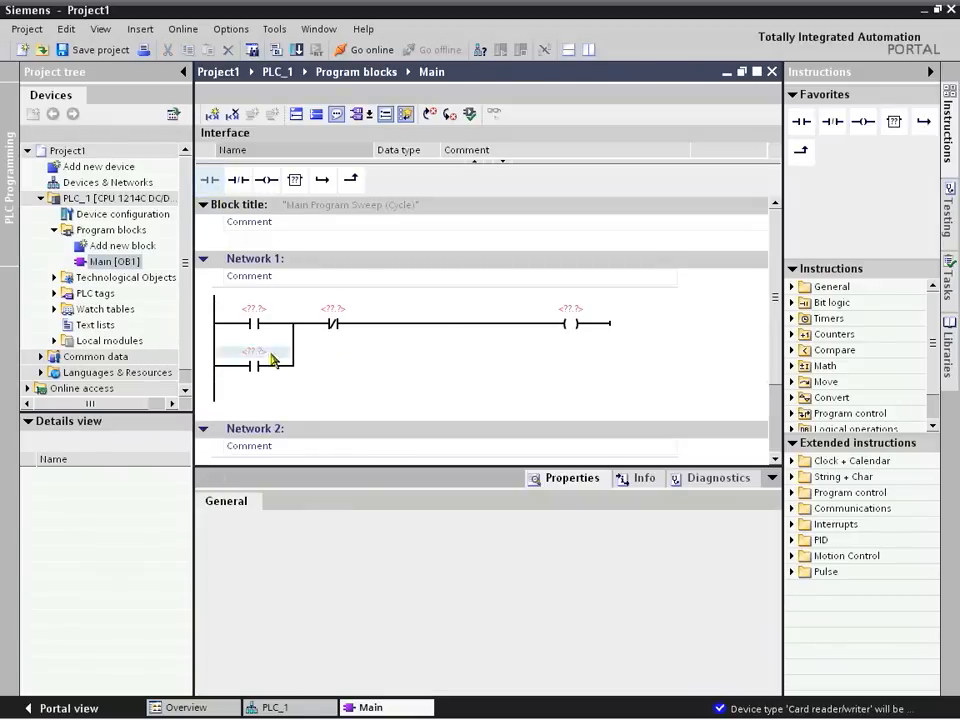
Name the first contact Start and the output coil Light.
{"action": "left_click", "coordinate": [252, 308]}
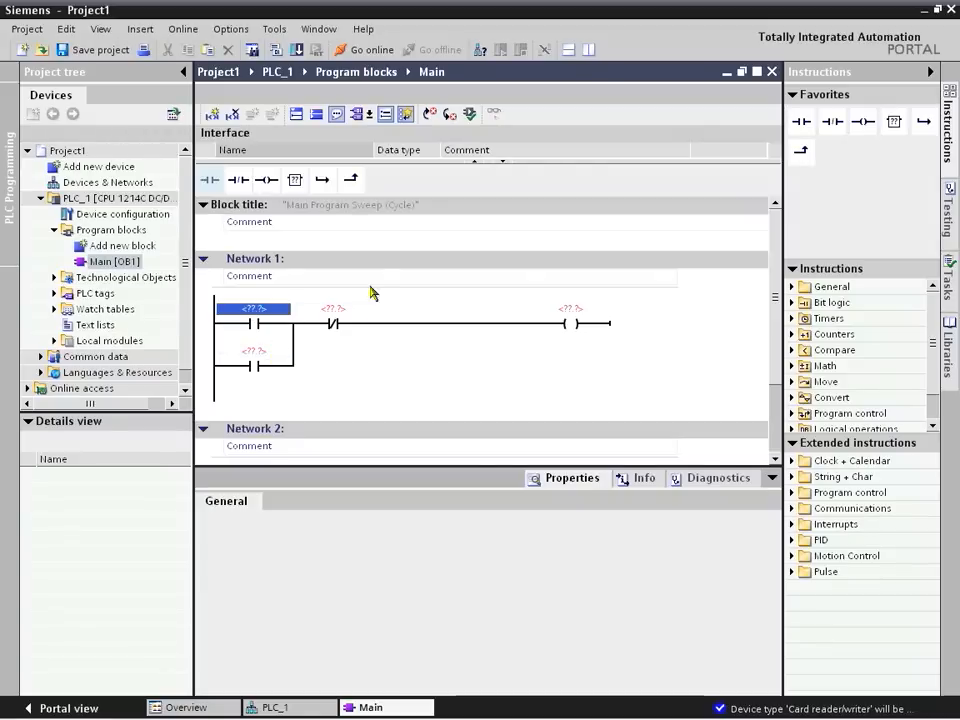
{"action": "type", "text": "Start"}
{"action": "left_click", "coordinate": [334, 308]}
{"action": "type", "text": "Stop"}
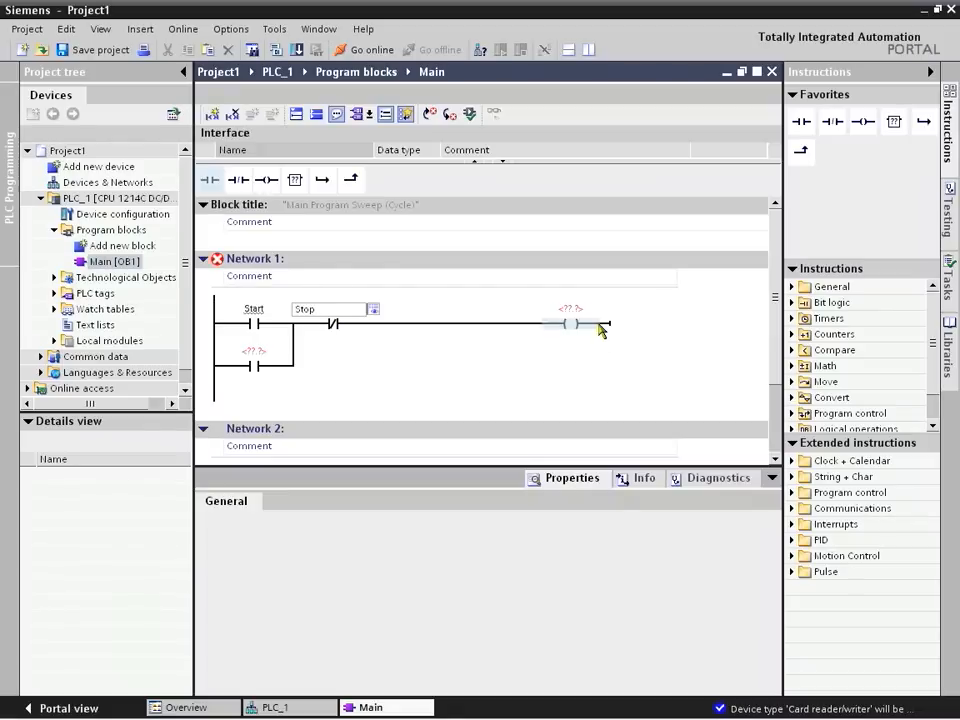
{"action": "left_click", "coordinate": [570, 308]}
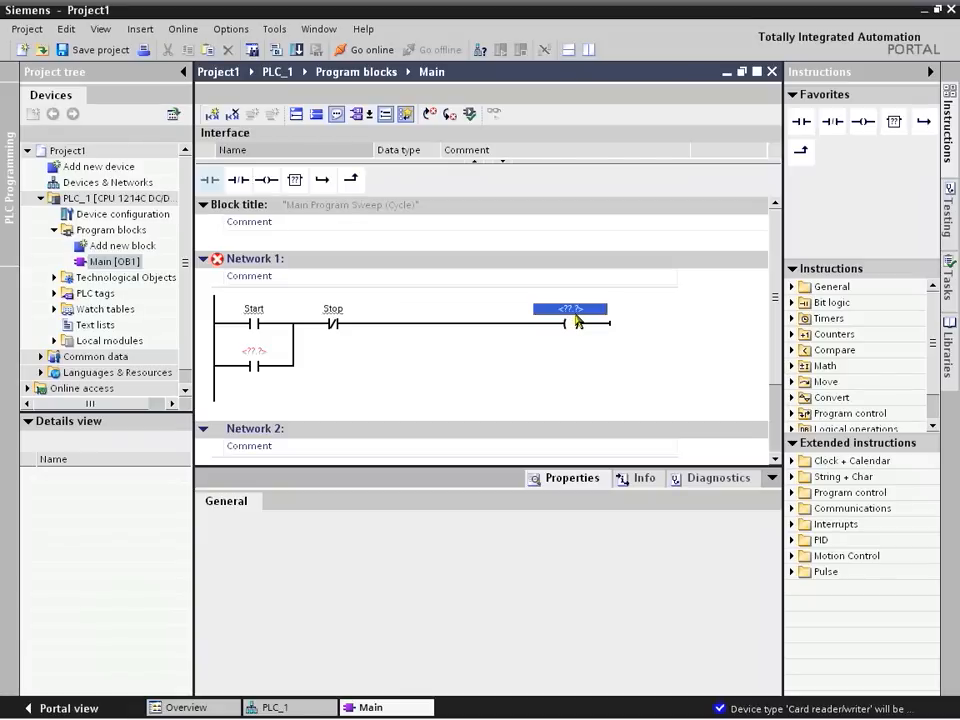
{"action": "type", "text": "Light"}
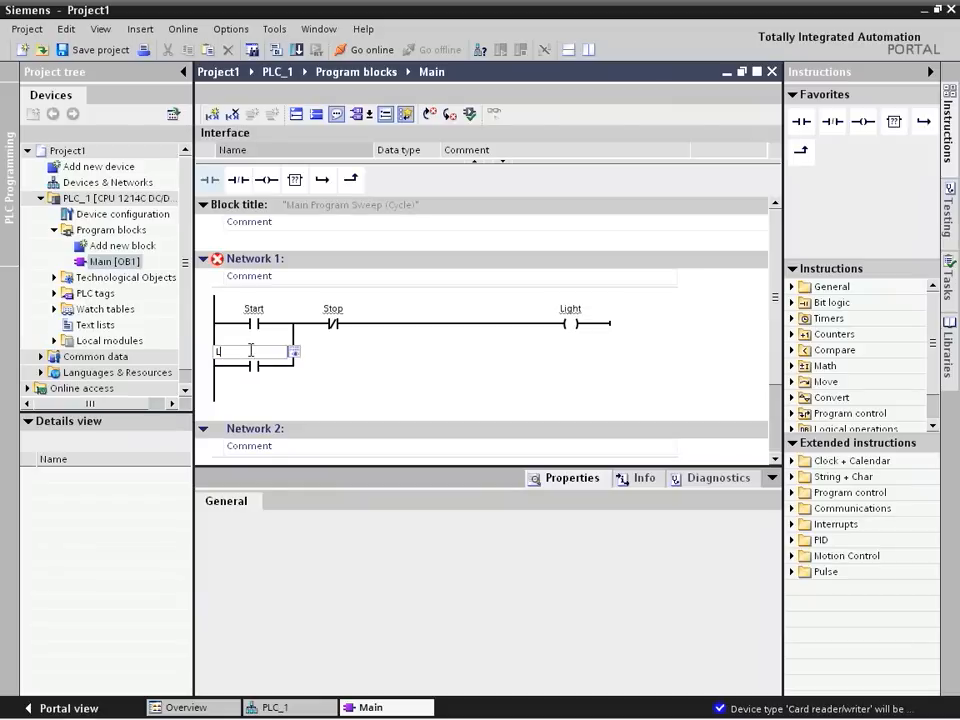
{"action": "type", "text": "Light"}
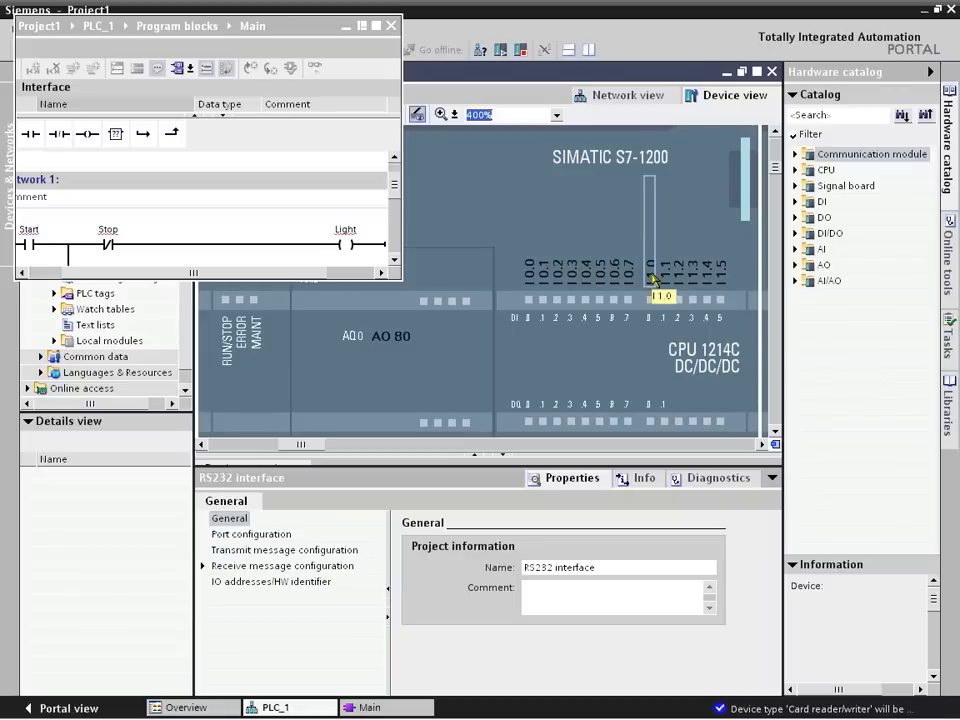
{"action": "mouse_move", "coordinate": [644, 290]}
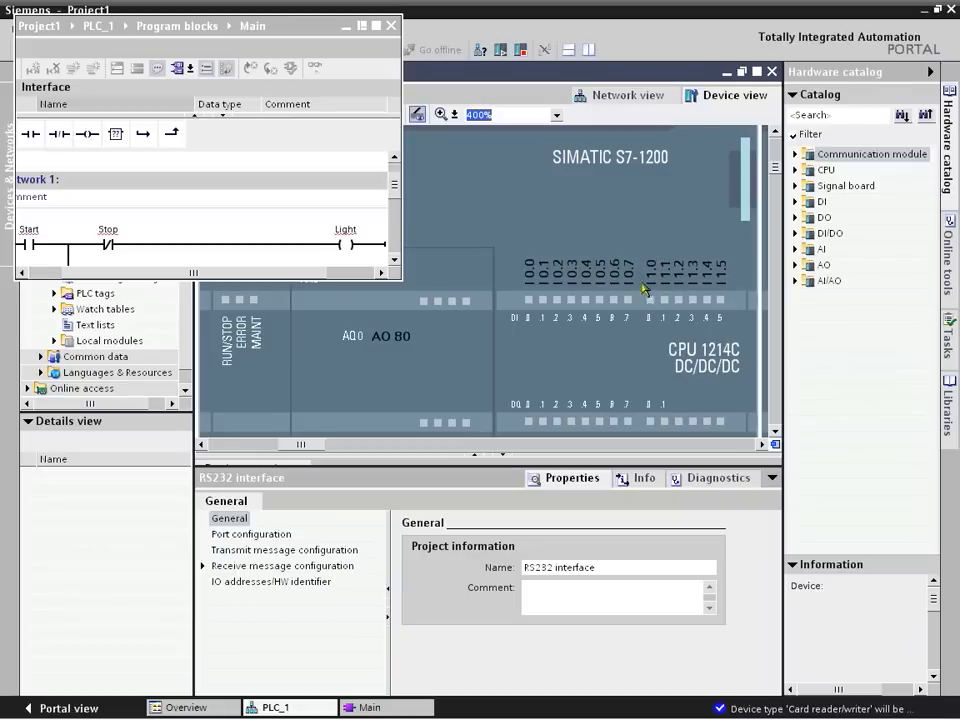
{"action": "mouse_move", "coordinate": [232, 232]}
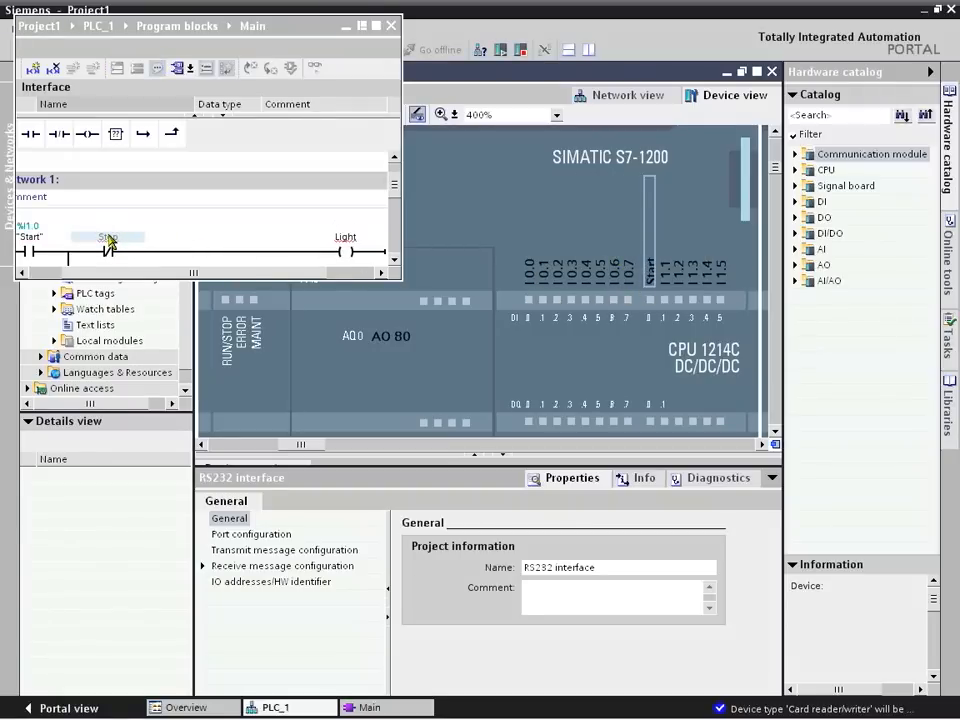
{"action": "mouse_move", "coordinate": [108, 240]}
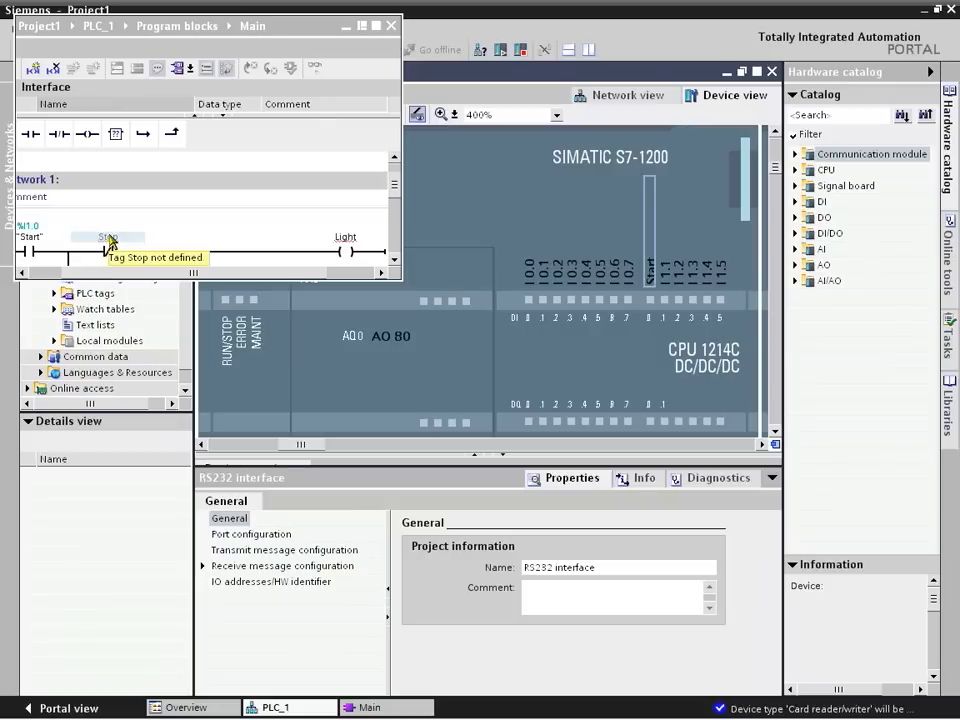
{"action": "mouse_move", "coordinate": [610, 232]}
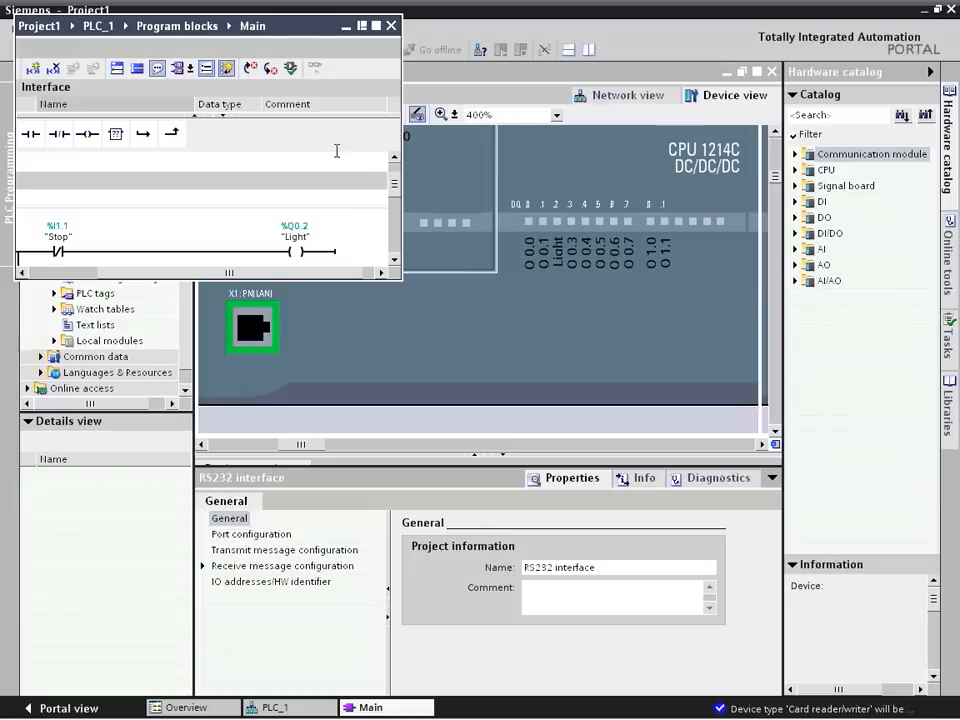
{"action": "mouse_move", "coordinate": [464, 284]}
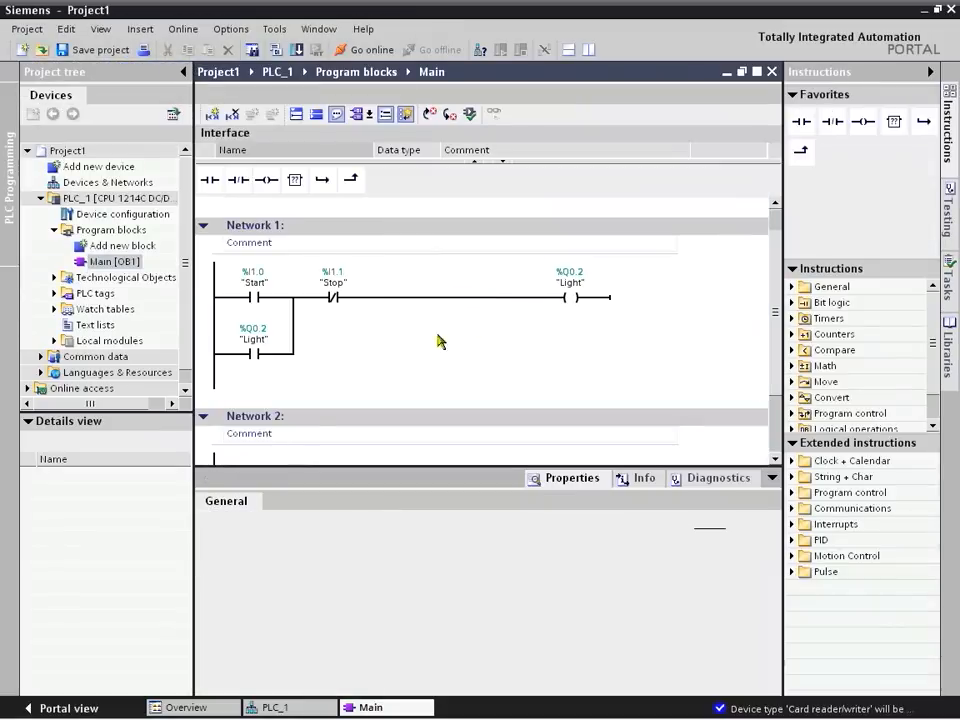
{"action": "mouse_move", "coordinate": [520, 330]}
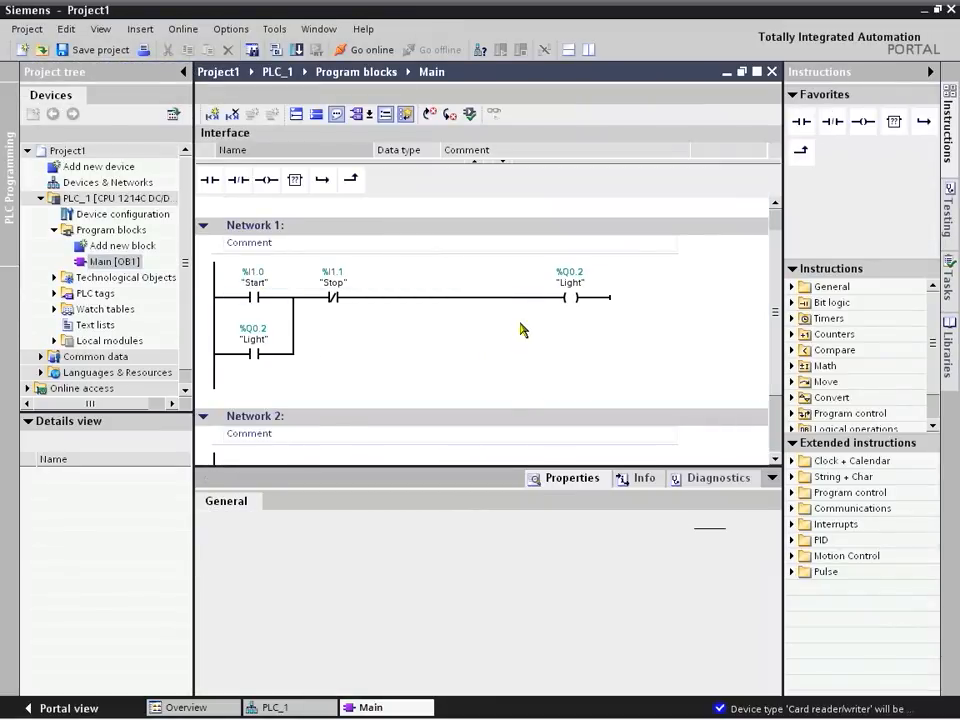
{"action": "mouse_move", "coordinate": [360, 340]}
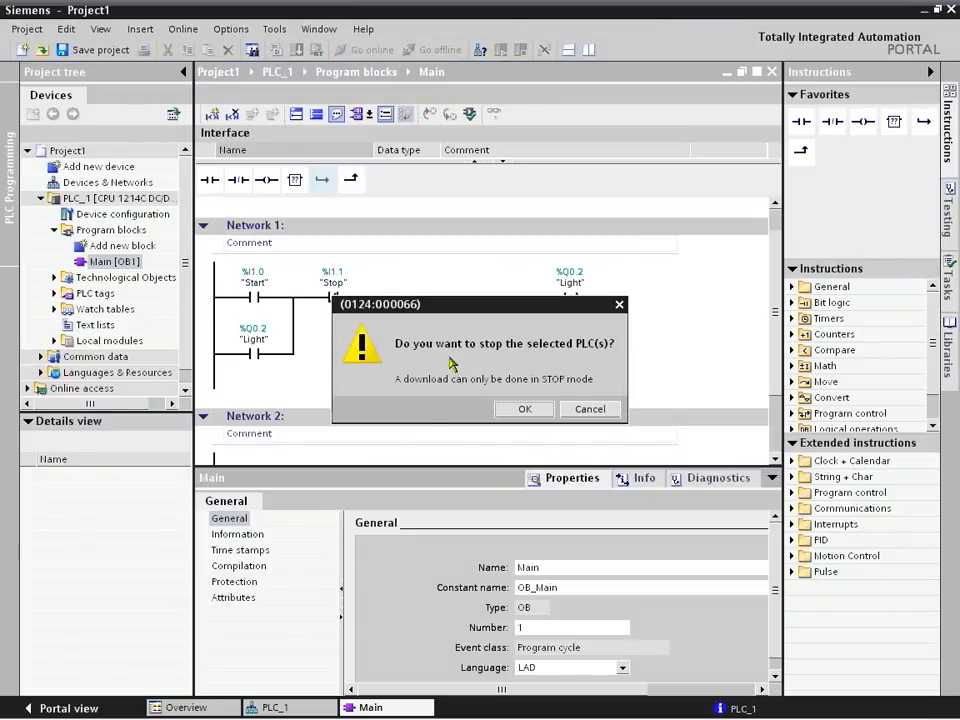
Confirm stopping the PLC, load Main onto it, and finish with Start all so the CPU runs again.
{"action": "left_click", "coordinate": [524, 408]}
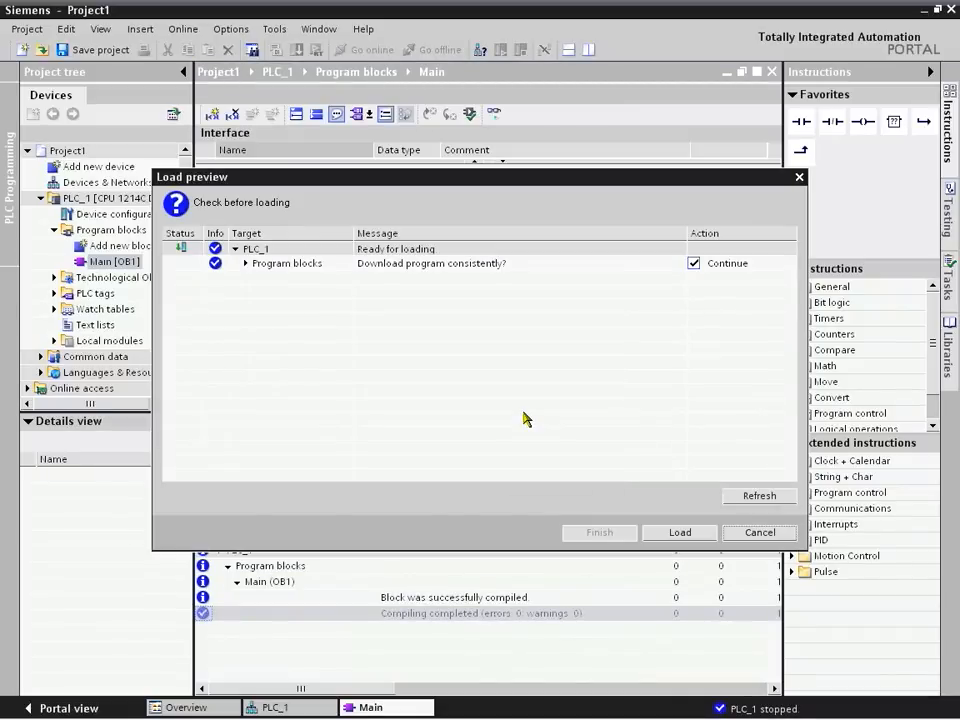
{"action": "left_click", "coordinate": [680, 532]}
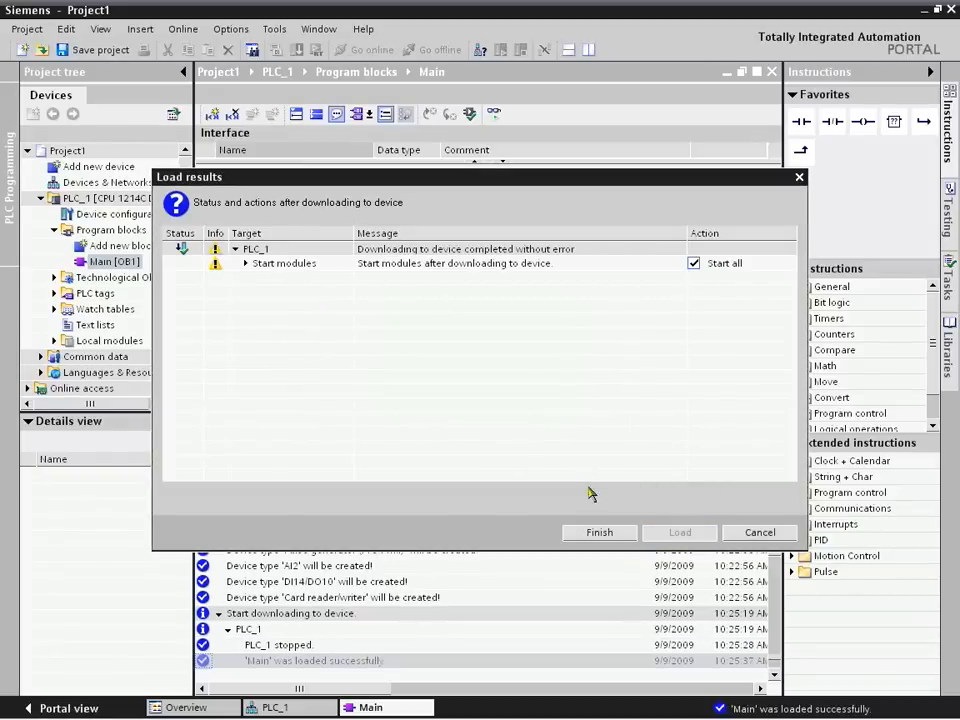
{"action": "left_click", "coordinate": [600, 532]}
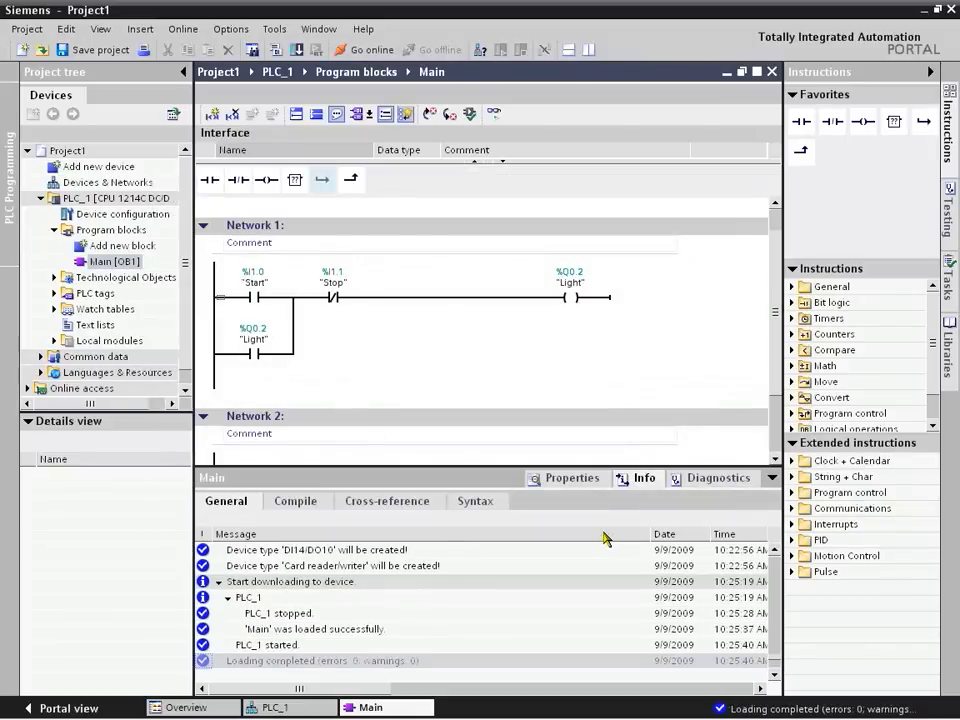
{"action": "left_click", "coordinate": [332, 296]}
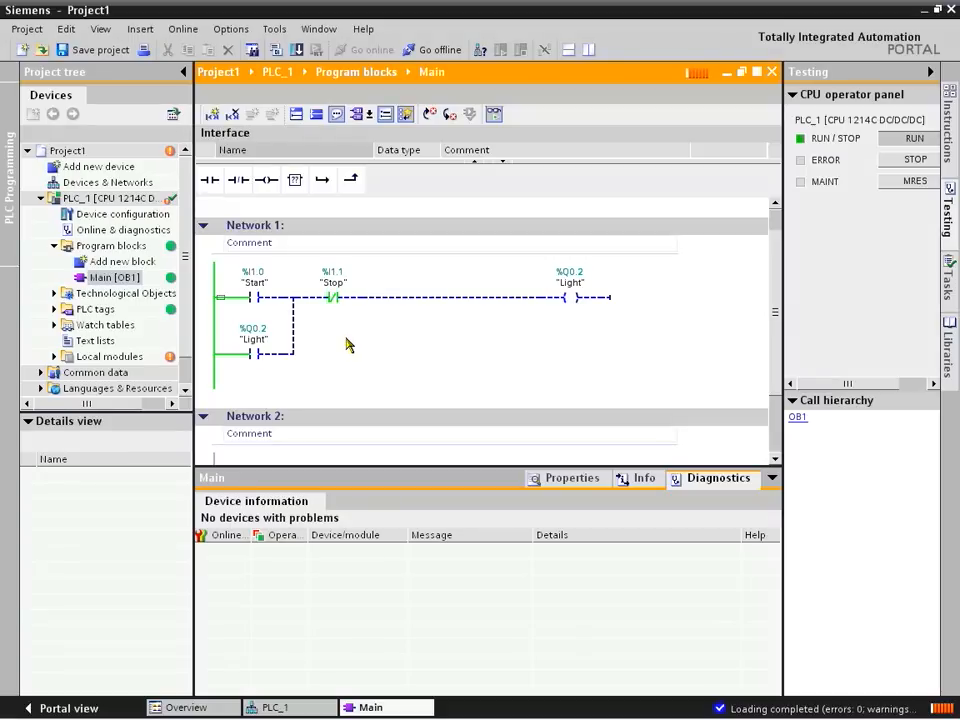
{"action": "mouse_move", "coordinate": [336, 340]}
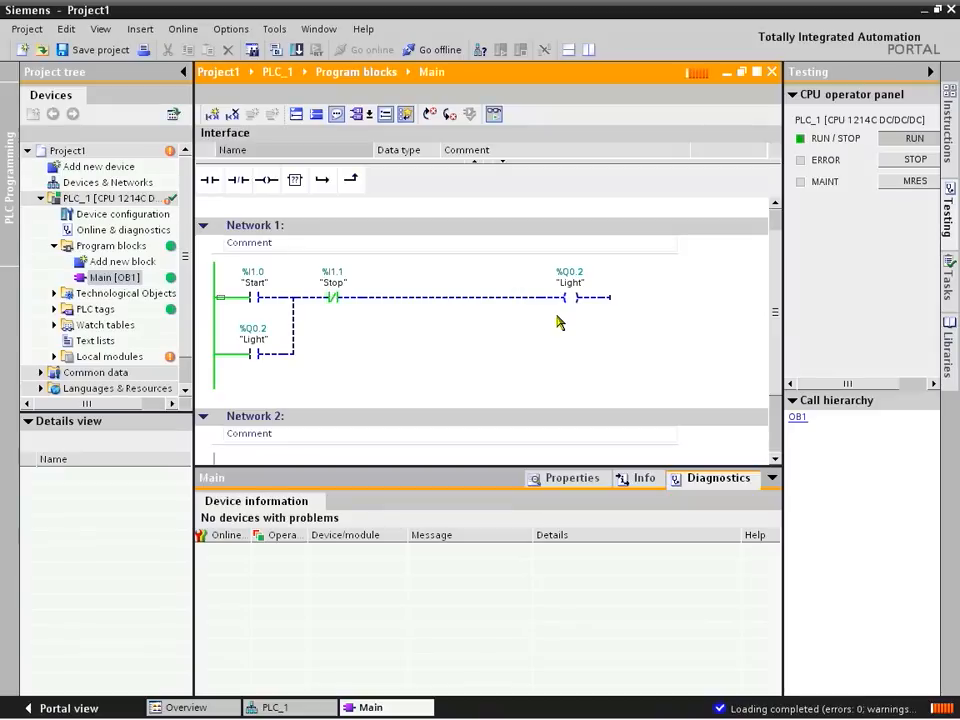
{"action": "mouse_move", "coordinate": [492, 364]}
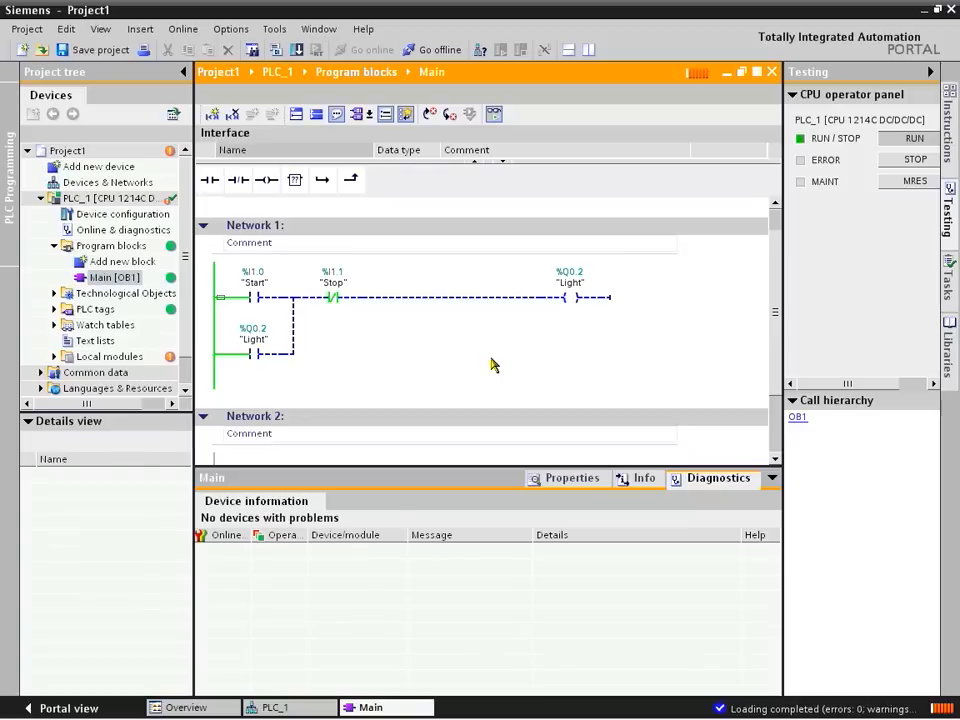
{"action": "mouse_move", "coordinate": [470, 360]}
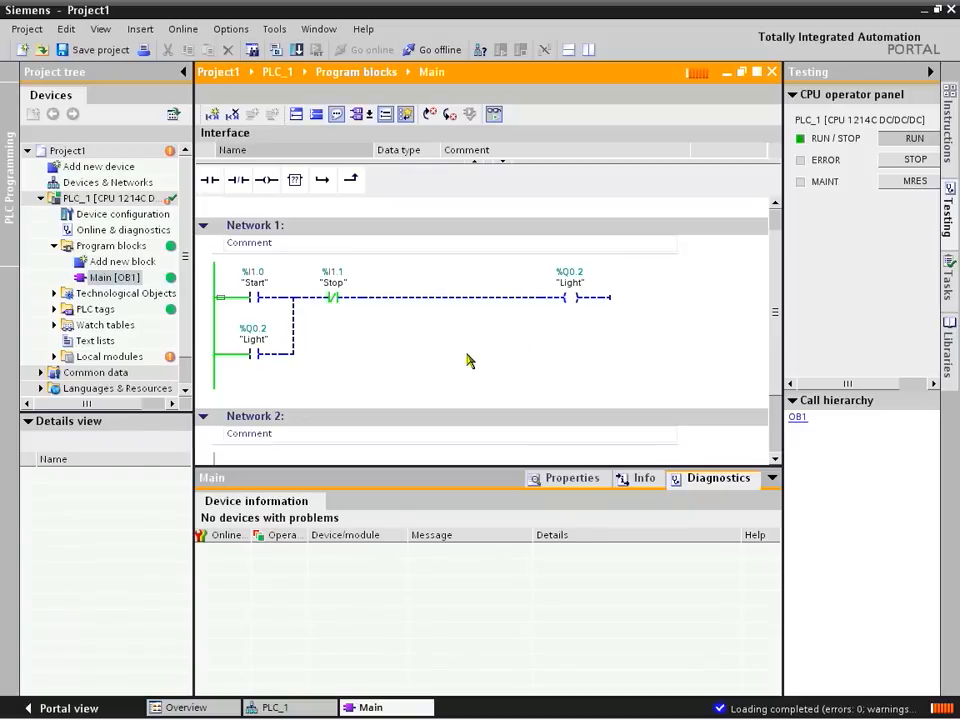